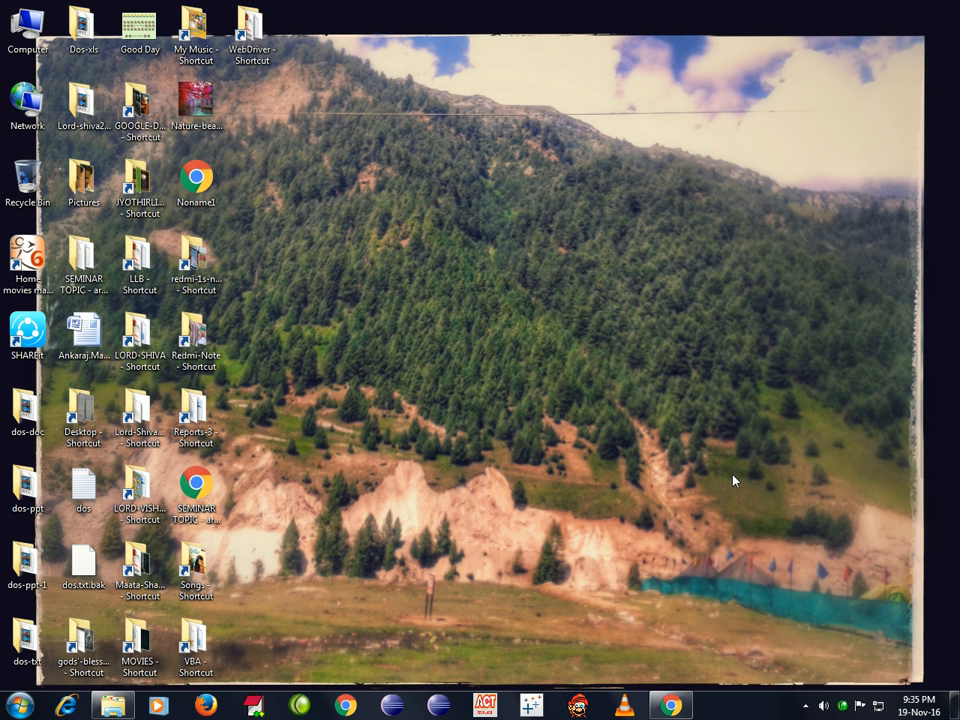
mouse_move(405, 551)
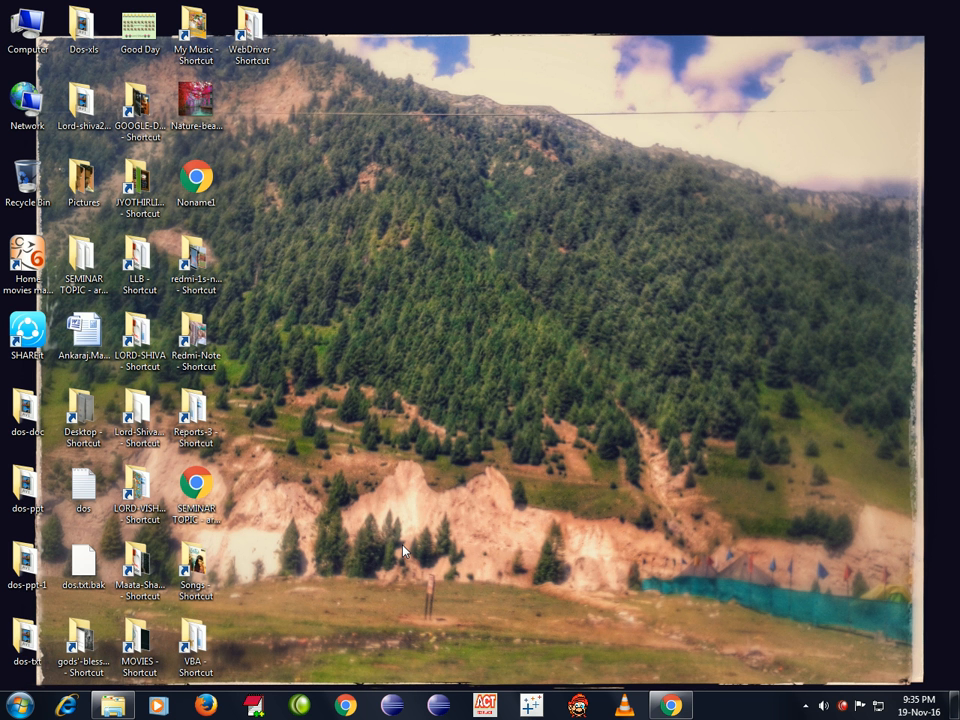
Restore the My Music folder window from the taskbar
left_click(112, 705)
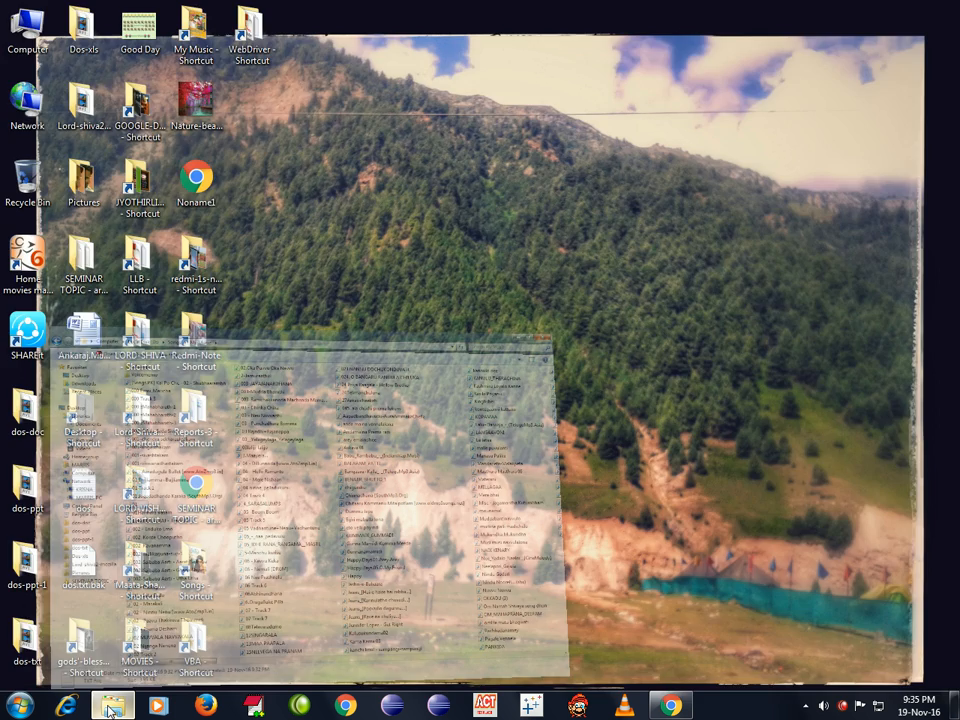
Check that My Music is at D:\Songs\My Music and start a Command Prompt
left_click(112, 706)
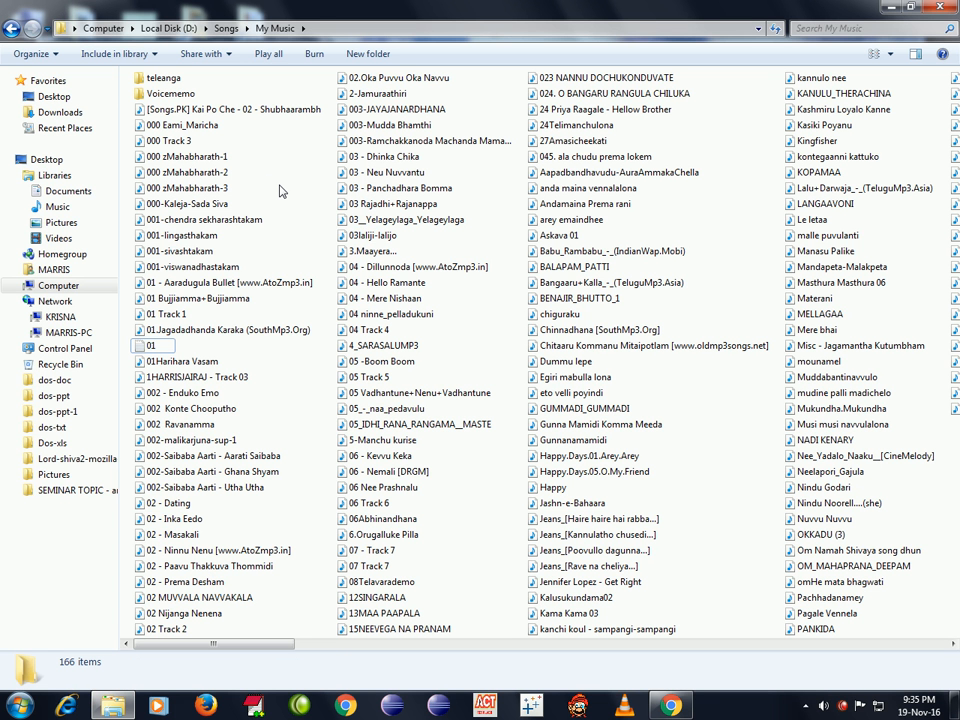
mouse_move(283, 194)
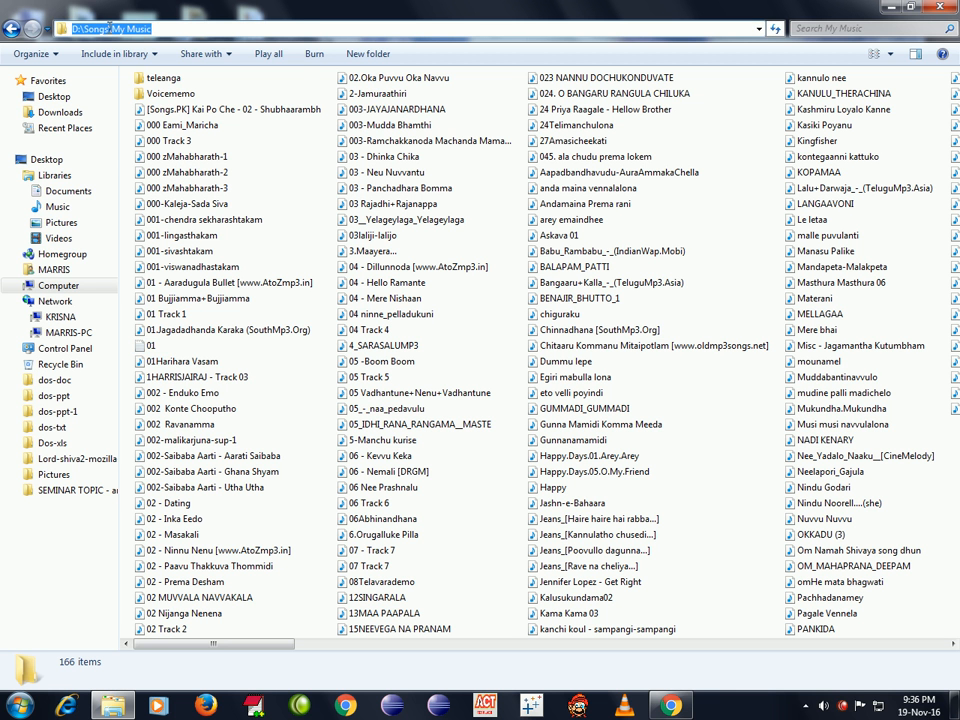
left_click(164, 77)
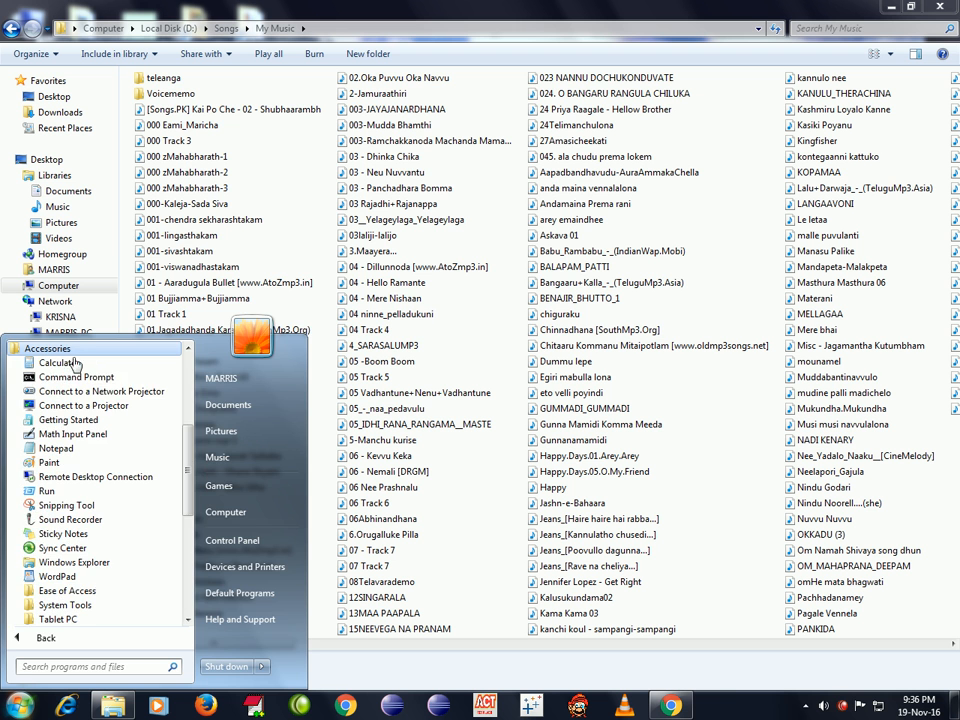
left_click(76, 377)
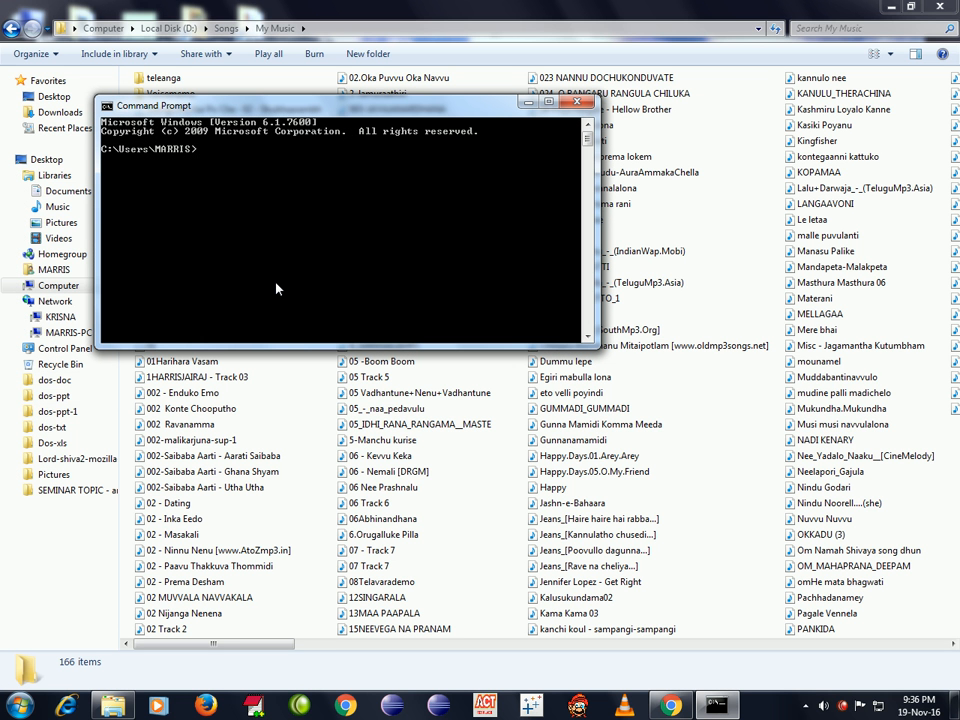
Switch to drive D:, cd into D:\Songs\My Music, then minimize Command Prompt
type("D")
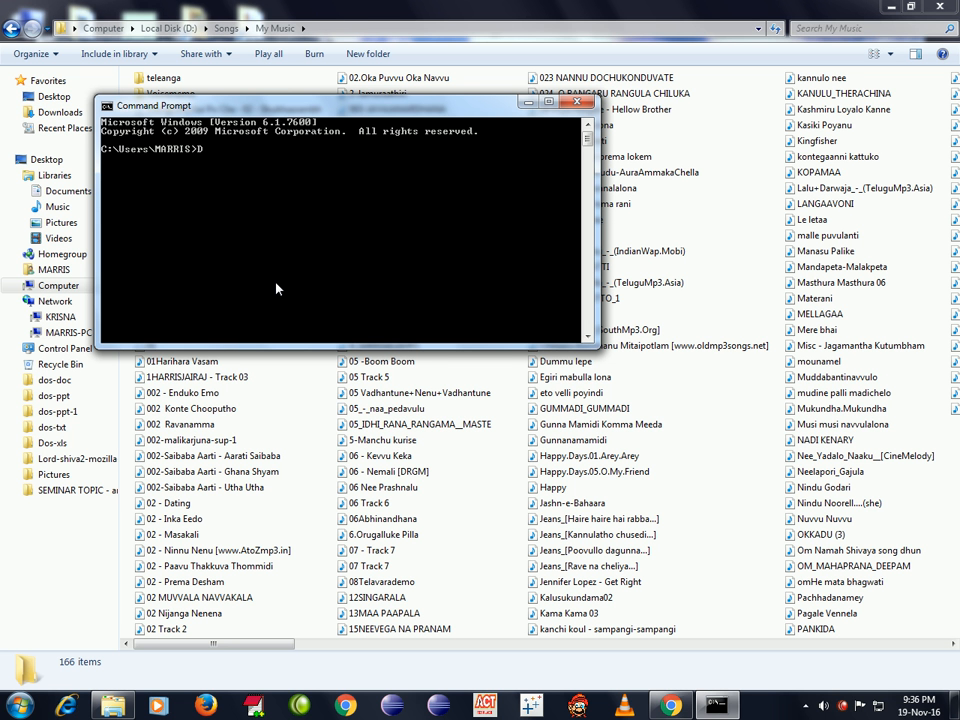
type("D:")
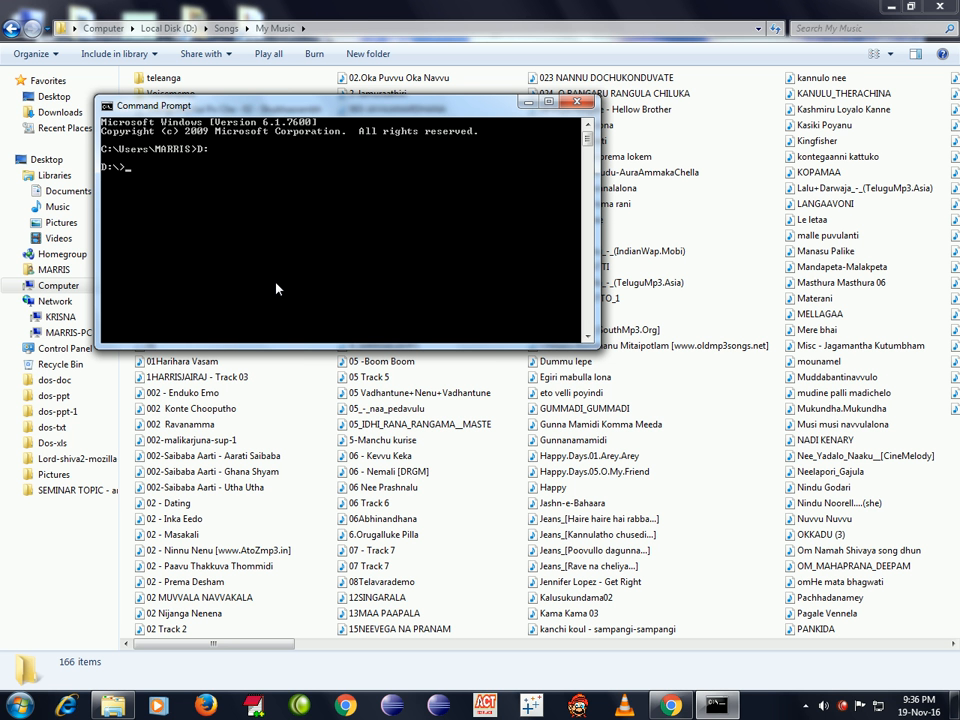
type("cd")
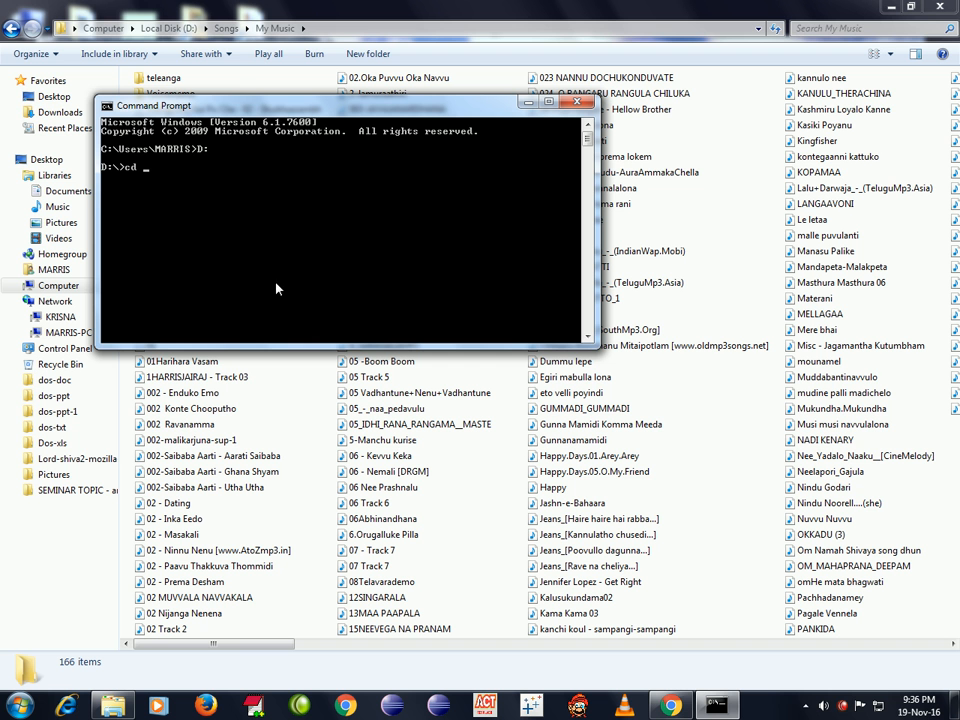
right_click(160, 185)
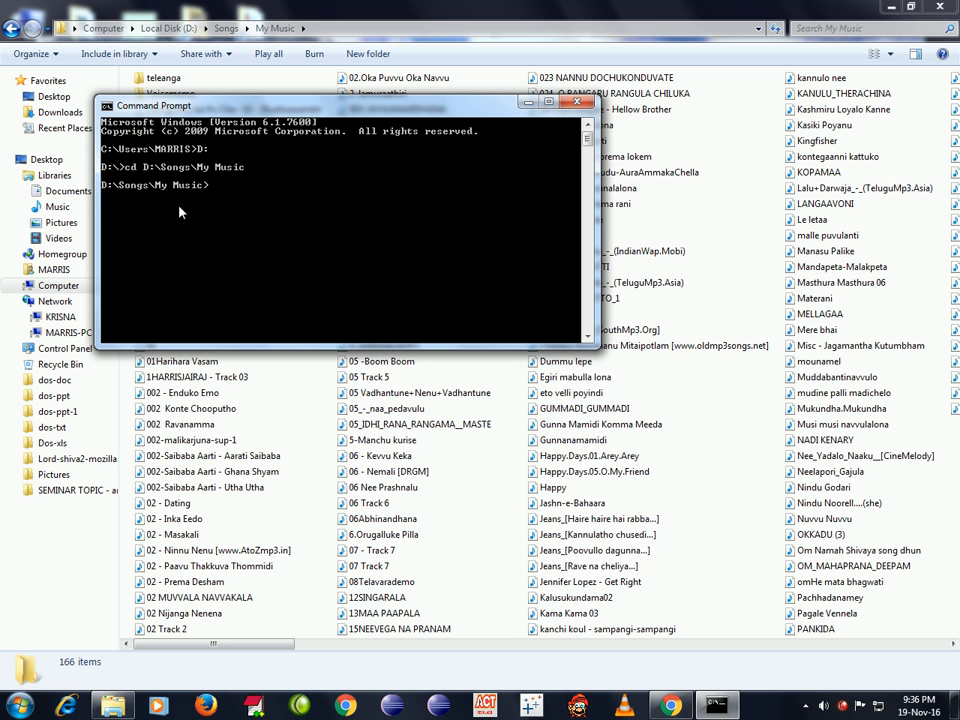
left_click(577, 105)
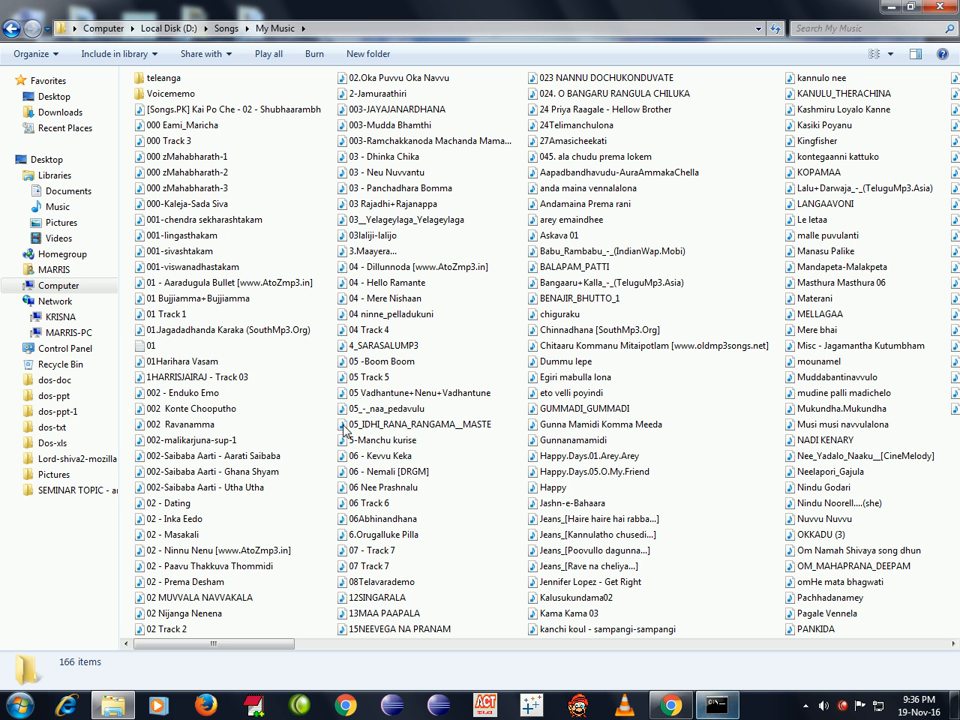
Run dir /b>01.txt in My Music and select the new 01 file in Explorer
left_click(714, 706)
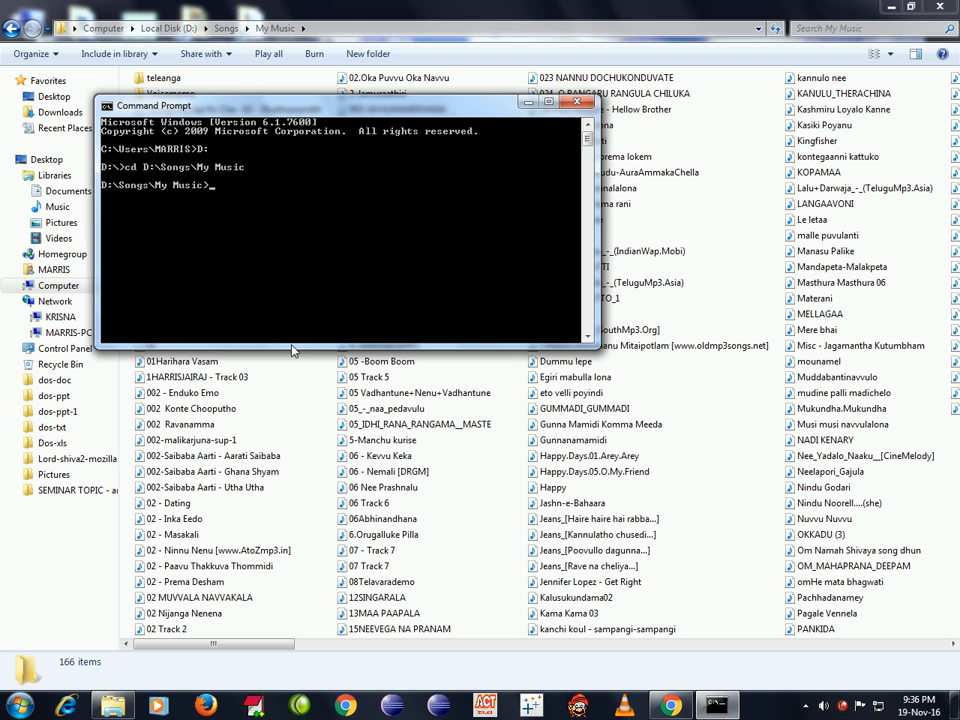
type("dir")
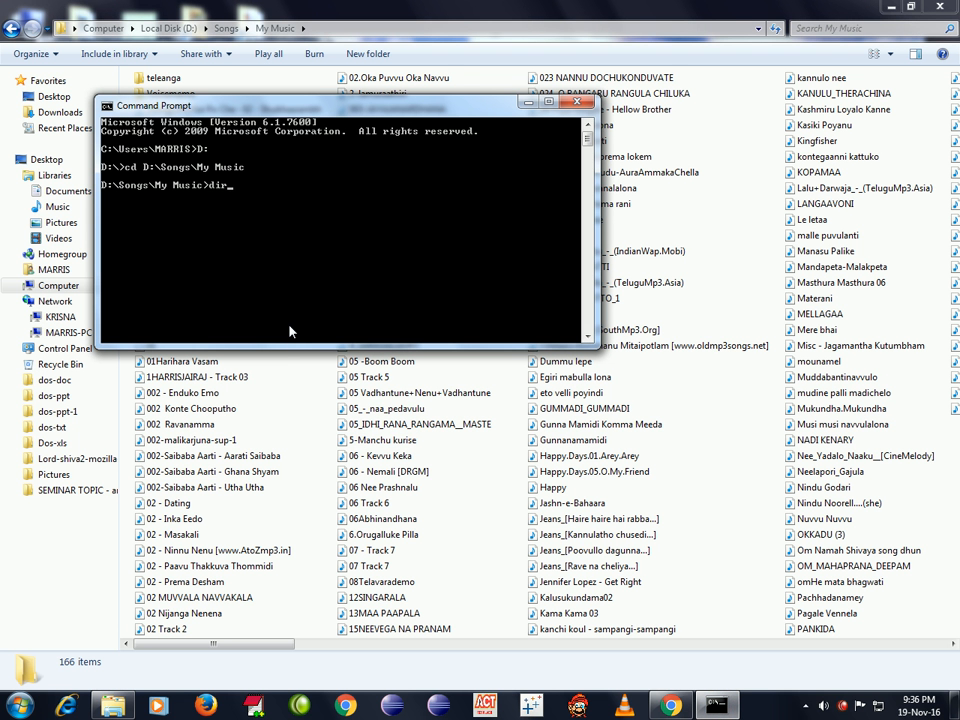
type("/b>")
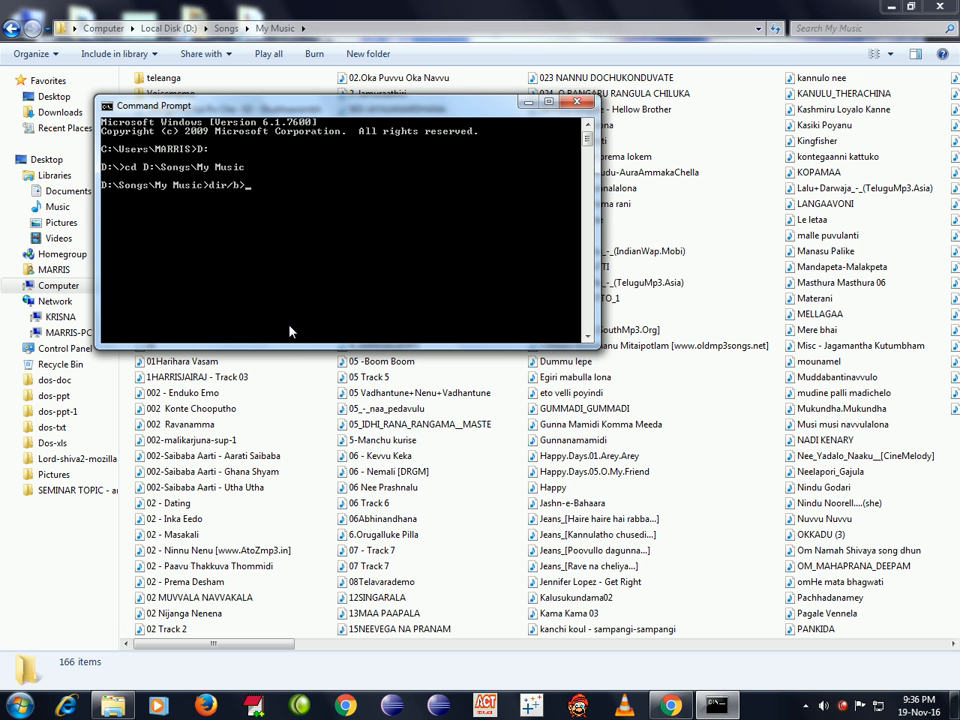
type("01")
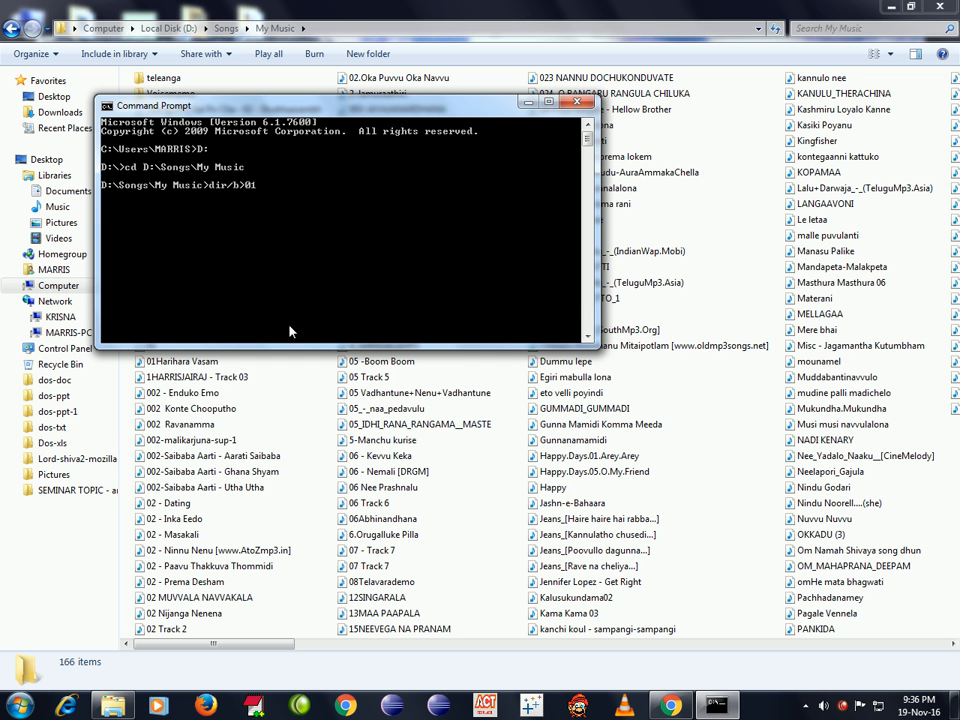
type(".txt")
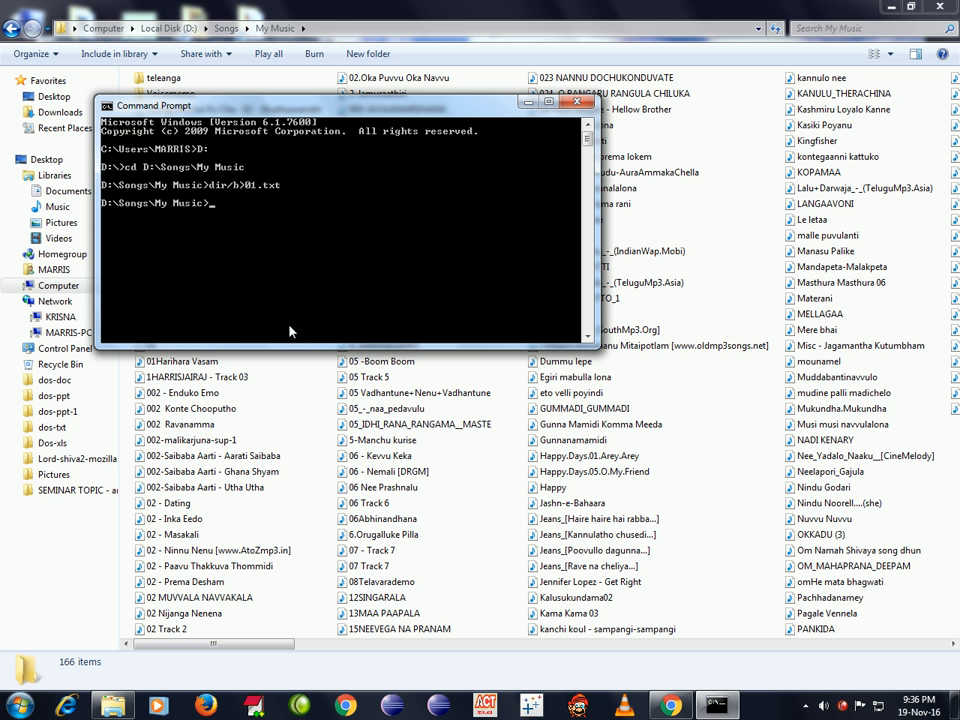
left_click(578, 103)
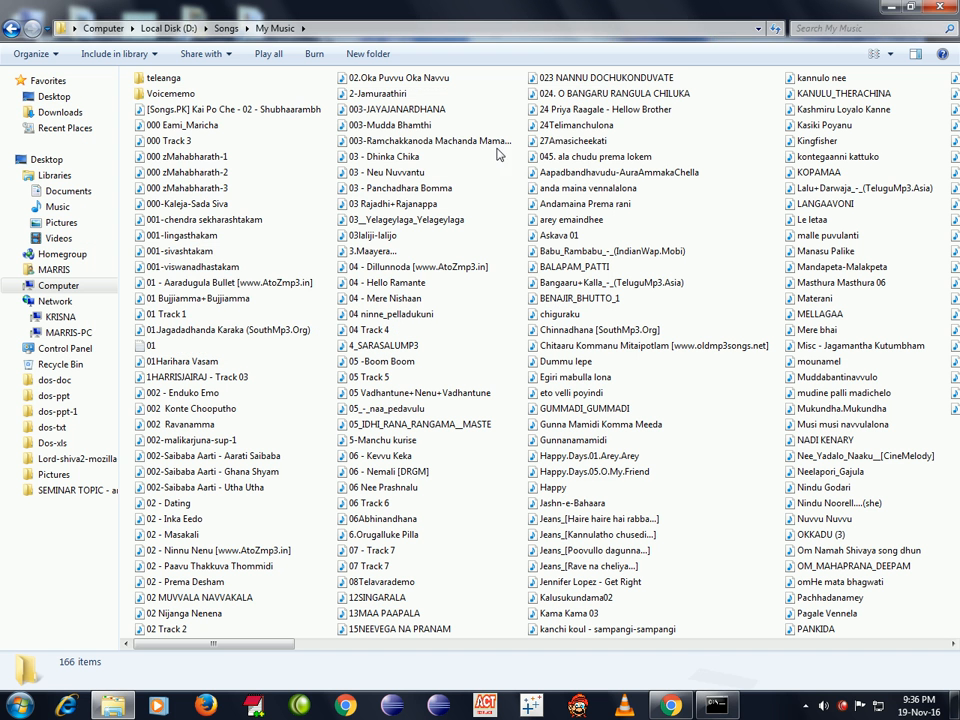
left_click(151, 345)
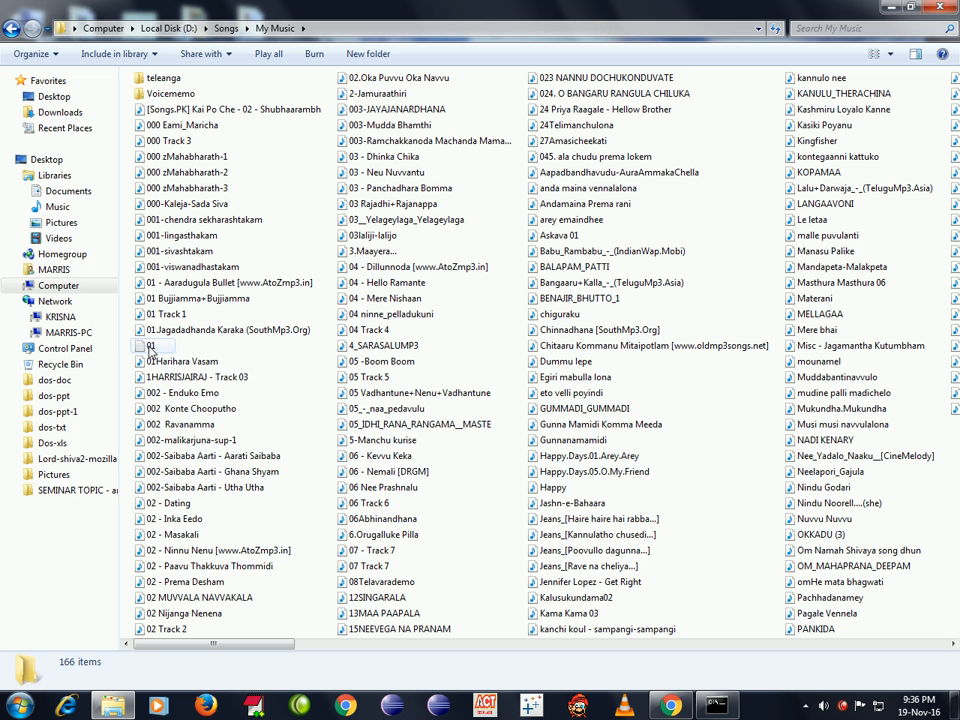